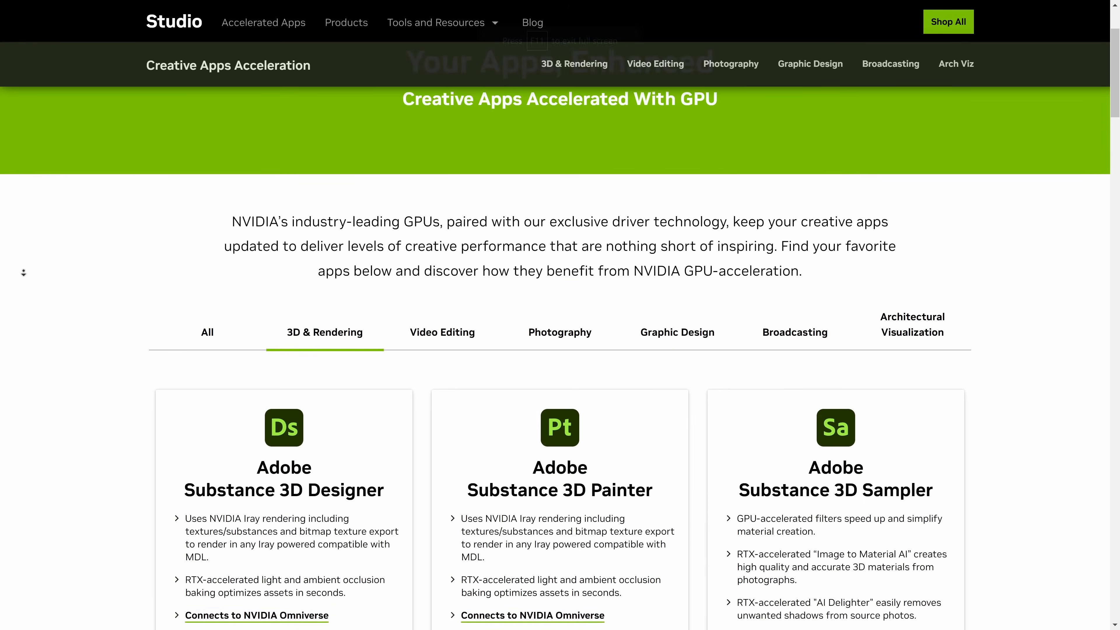
{"action": "scroll", "scroll_direction": "down", "scroll_amount": 3}
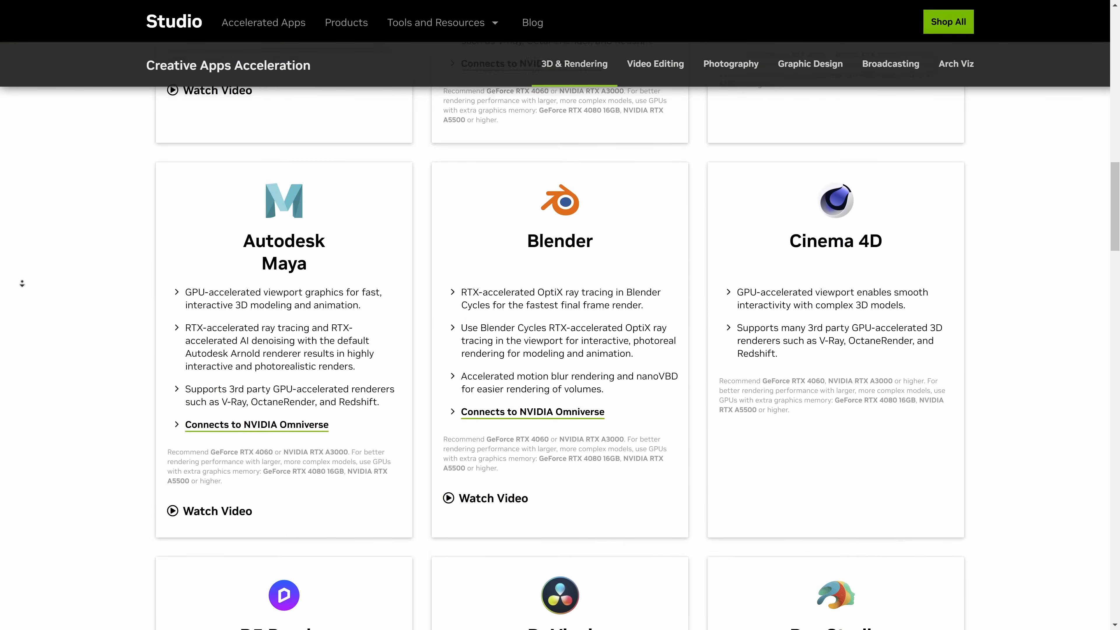
{"action": "scroll", "scroll_direction": "down", "scroll_amount": 3}
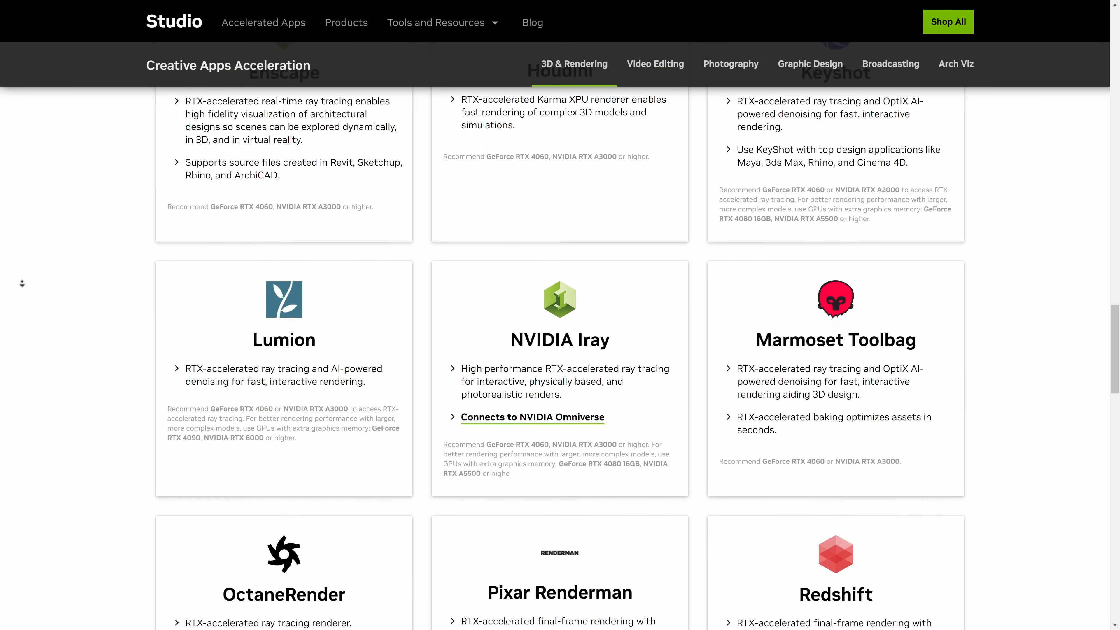
{"action": "scroll", "scroll_direction": "down", "scroll_amount": 3}
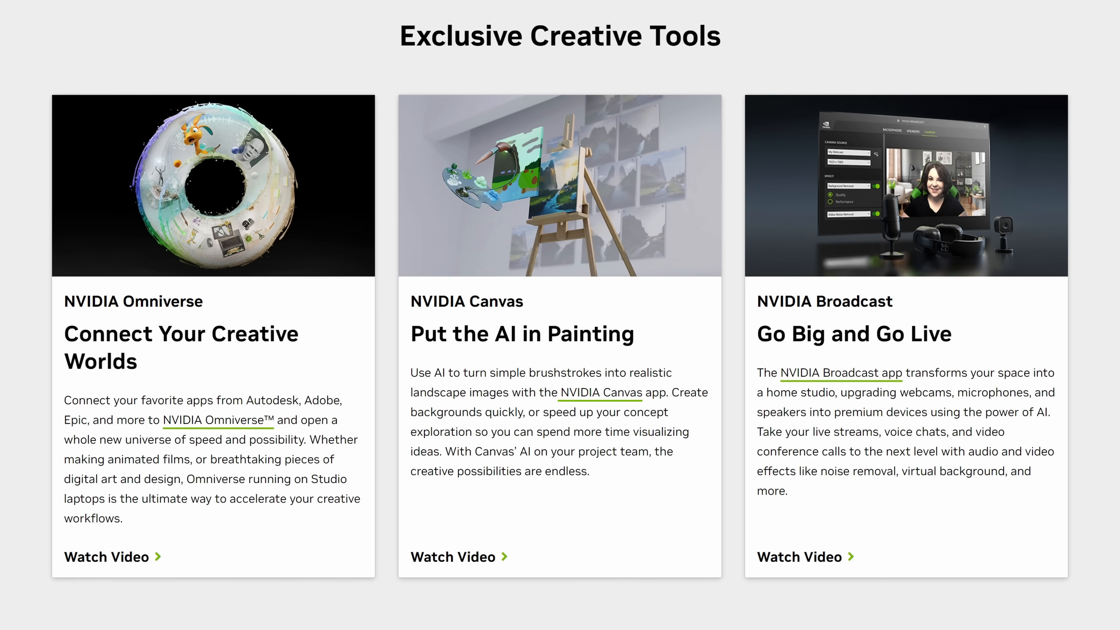
{"action": "scroll", "scroll_direction": "down", "scroll_amount": 3}
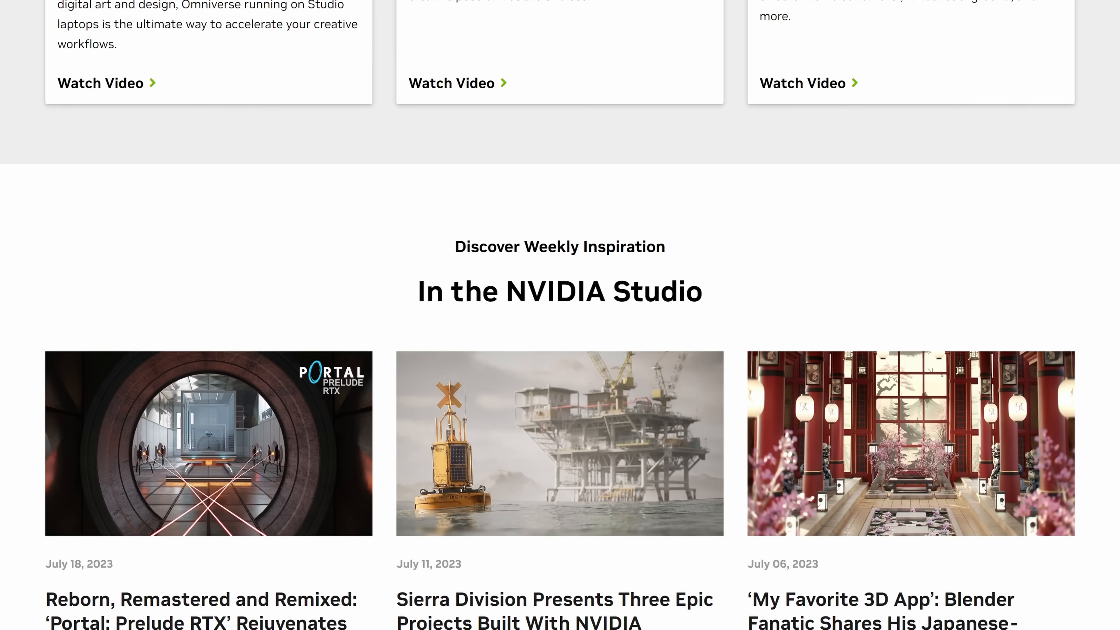
{"action": "scroll", "scroll_direction": "down", "scroll_amount": 3}
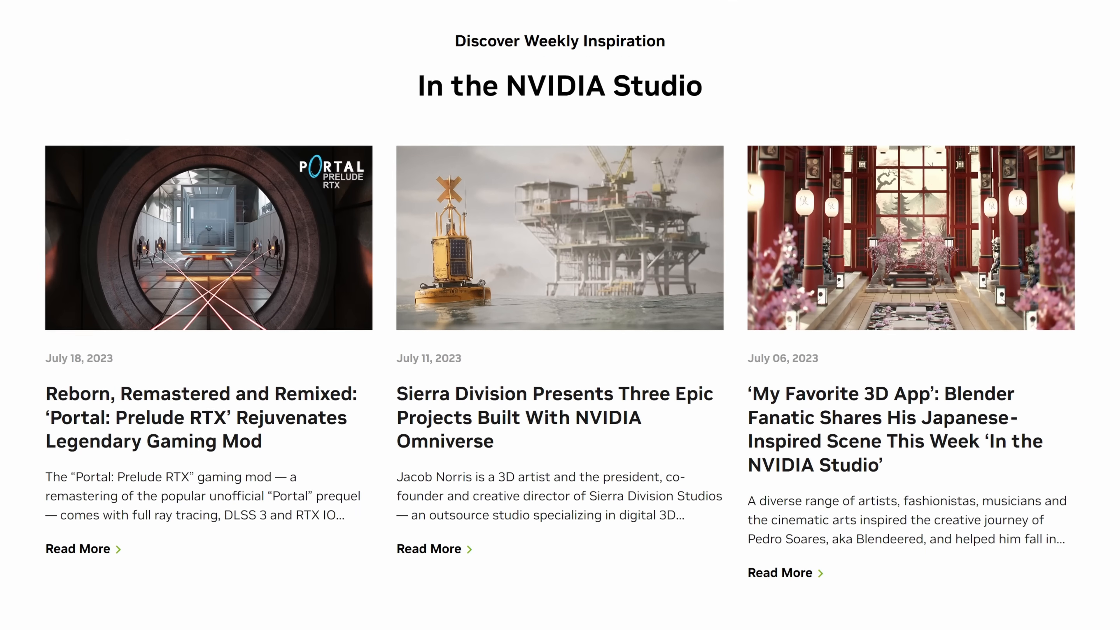